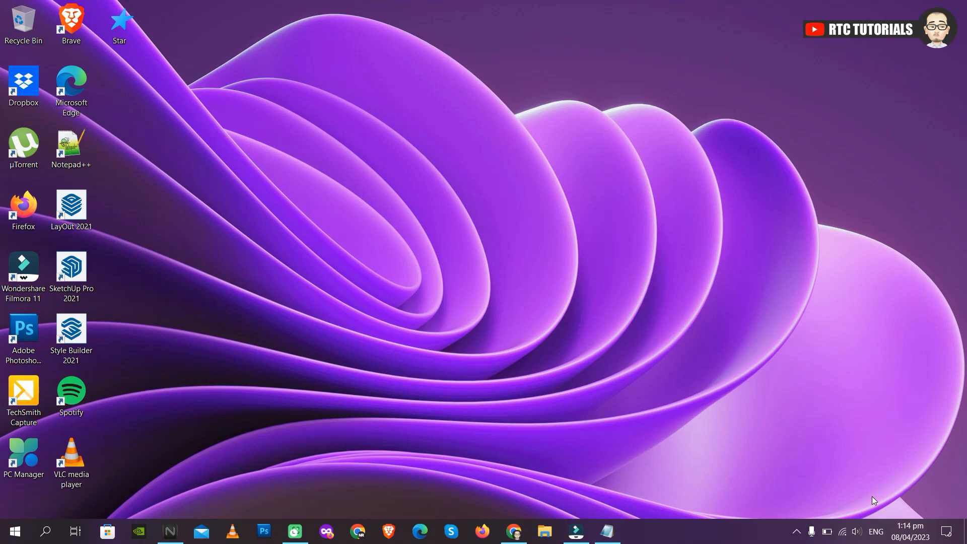
mouse_move(426, 341)
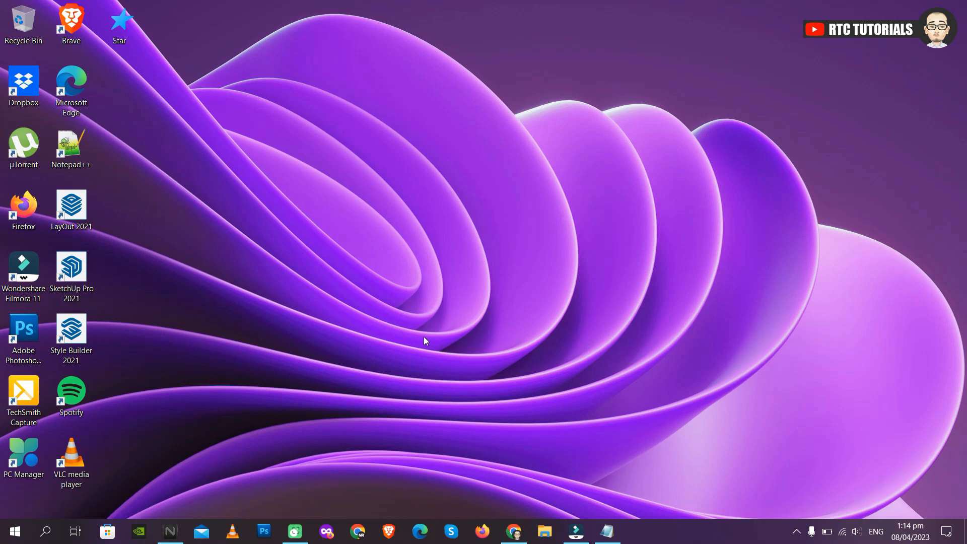
mouse_move(171, 366)
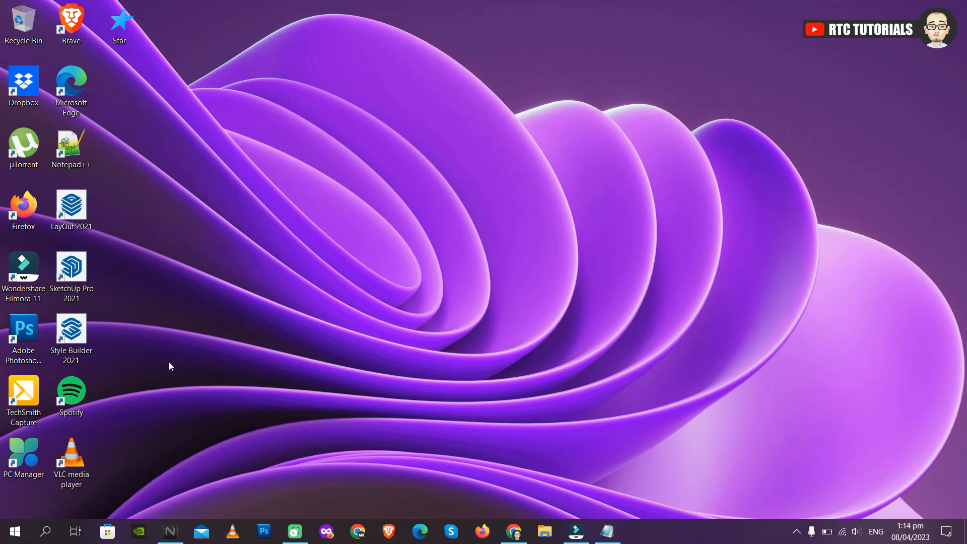
- Open C:\Windows\system32 in File Explorer through the Run dialog
click(44, 531)
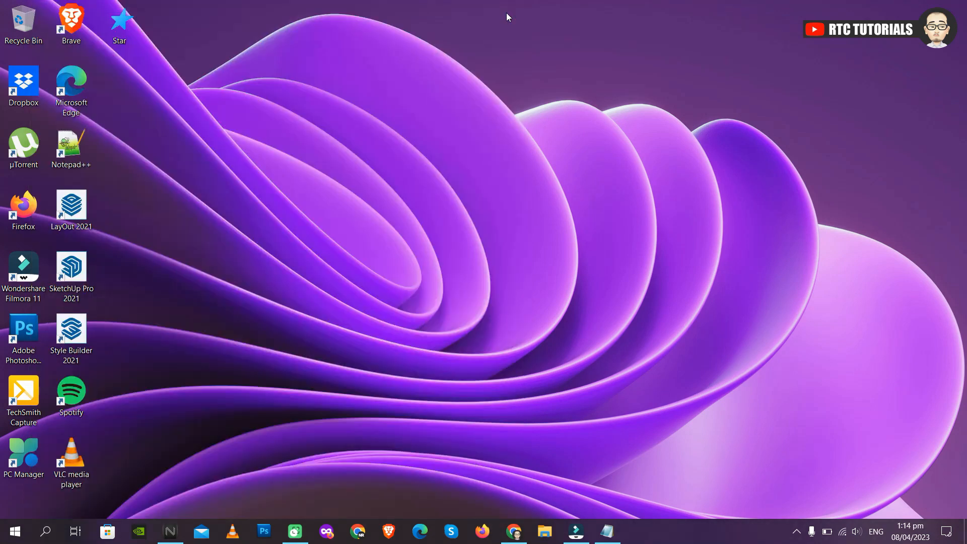
key(Win+r)
text(c:\Windows\system32)
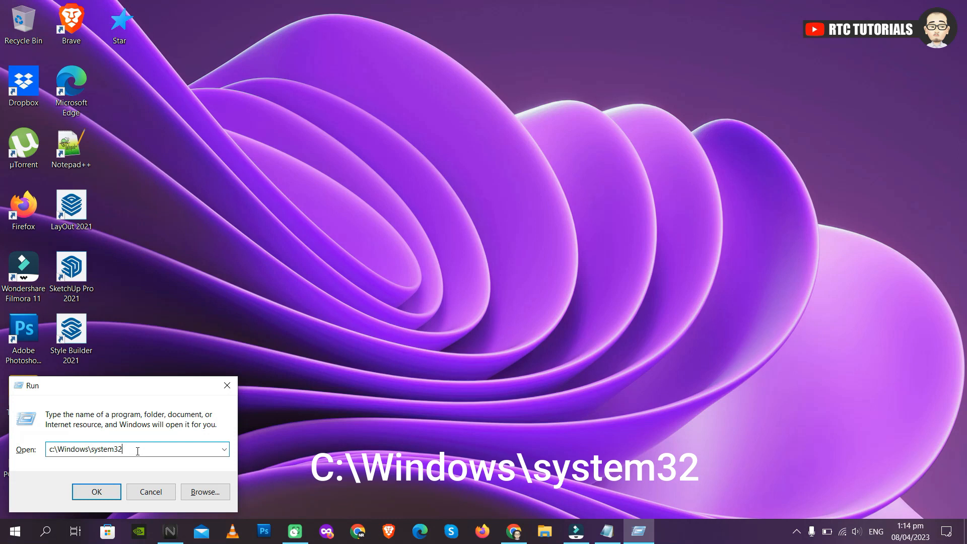
key(shift+Left)
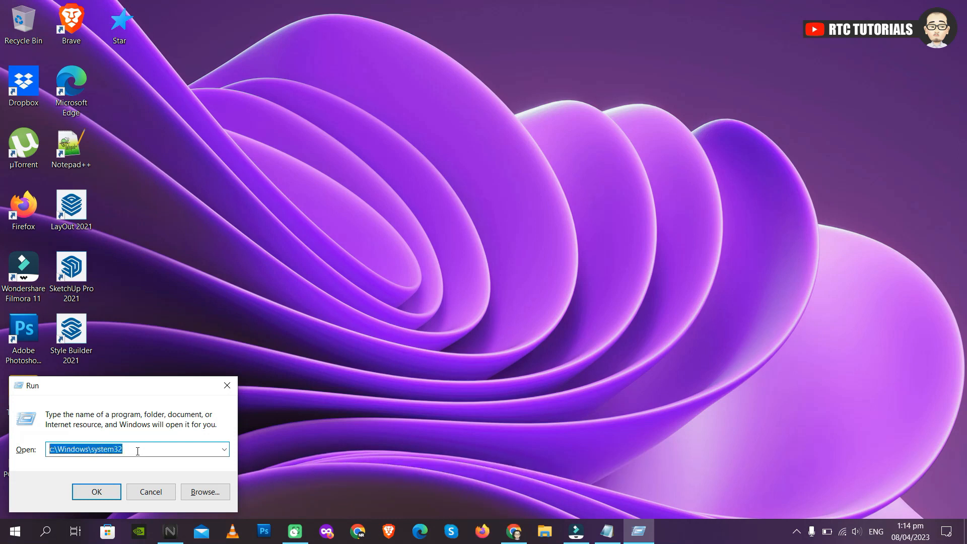
click(97, 492)
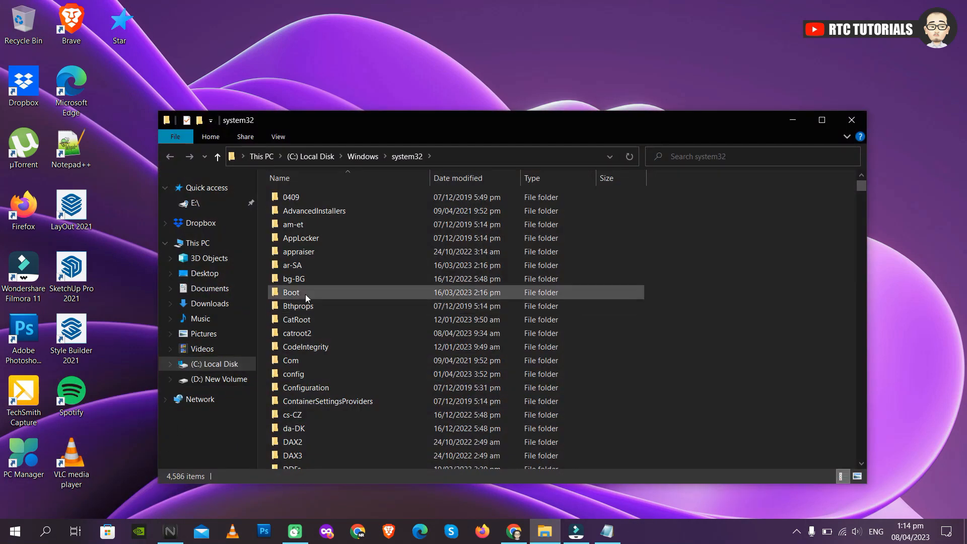
- Jump to the C entries in system32 and select the ctfmon application
click(294, 373)
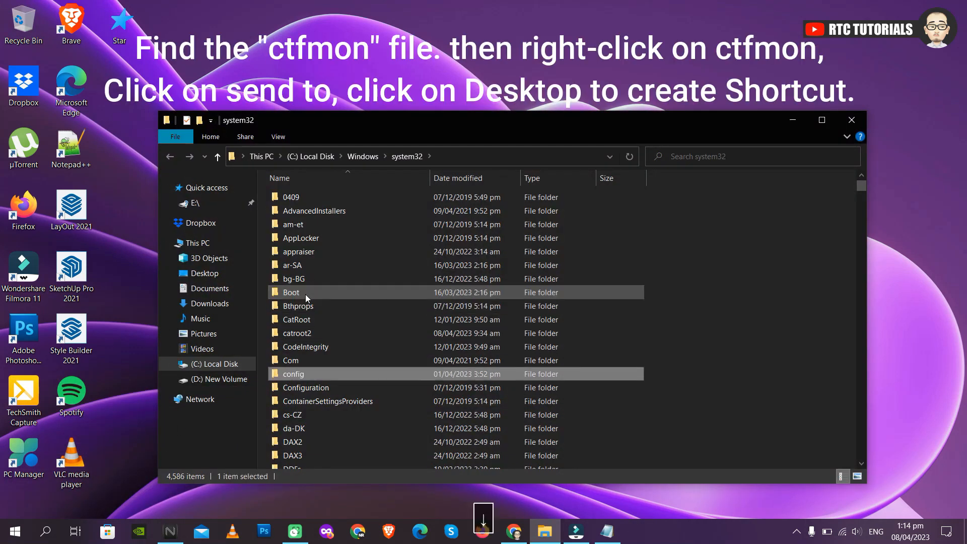
scroll(down, 3)
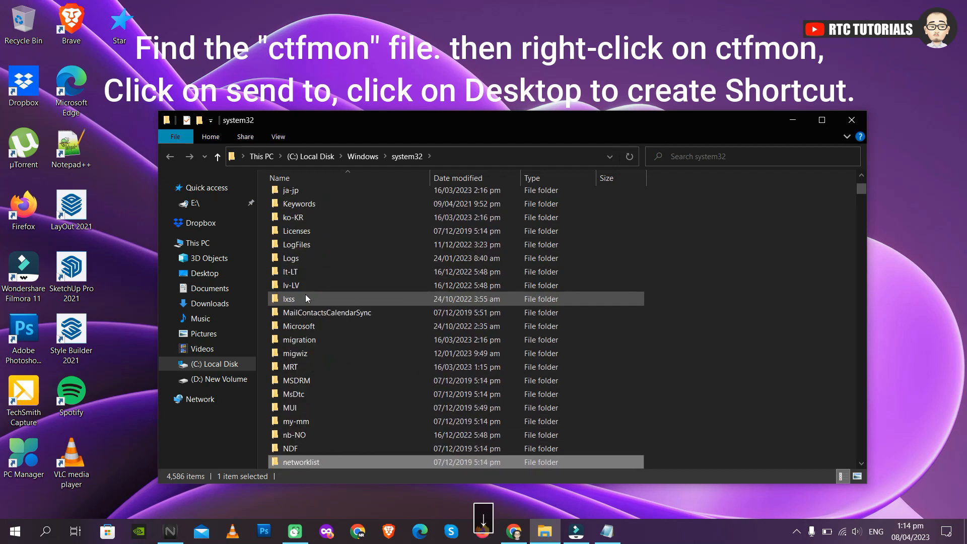
text(C)
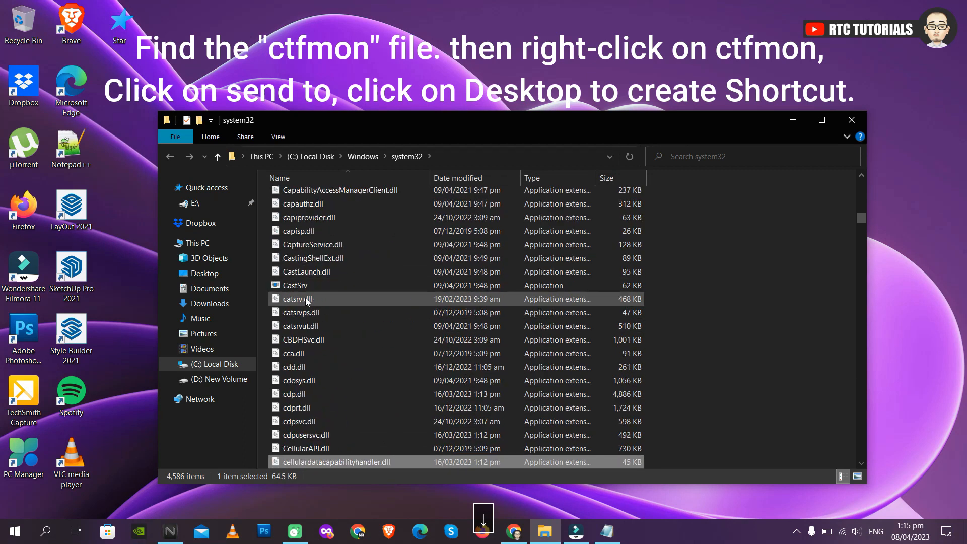
scroll(down, 3)
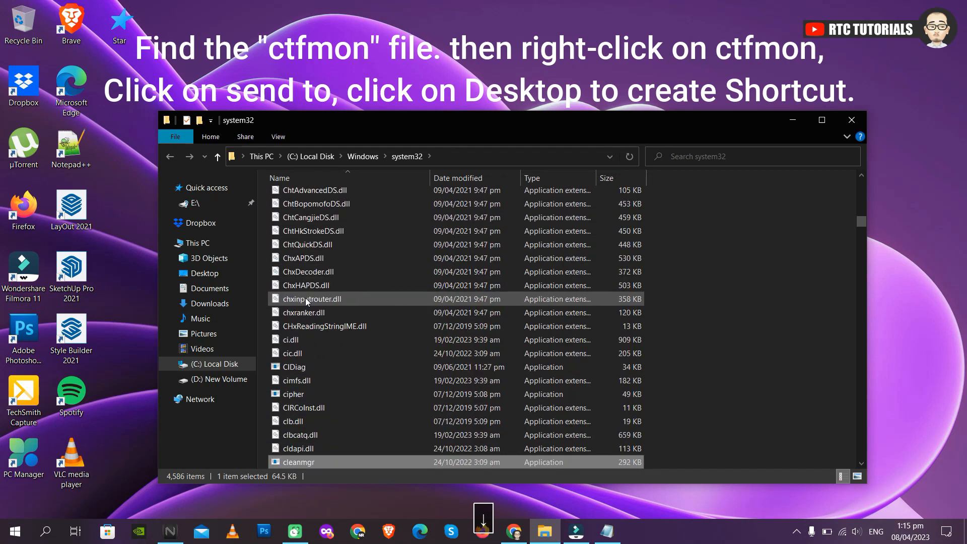
scroll(down, 3)
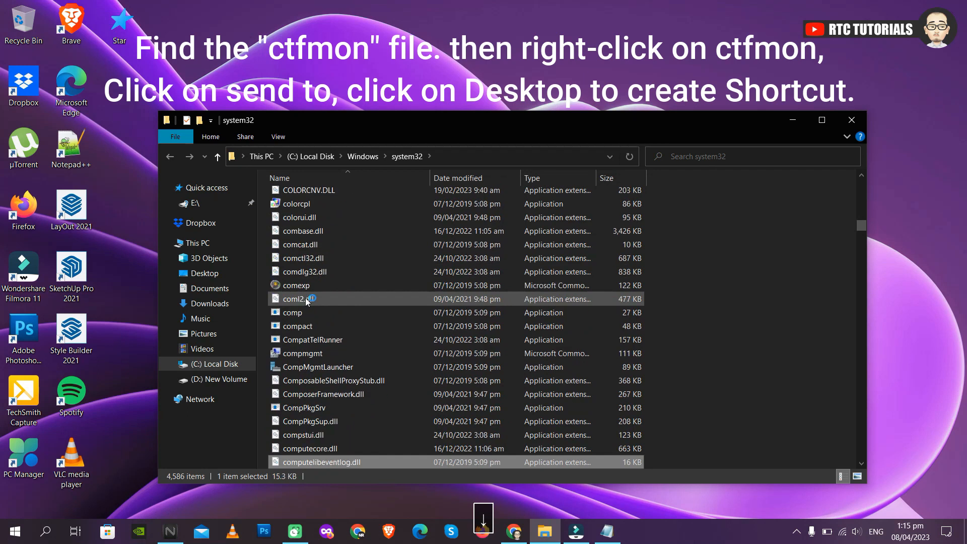
scroll(down, 3)
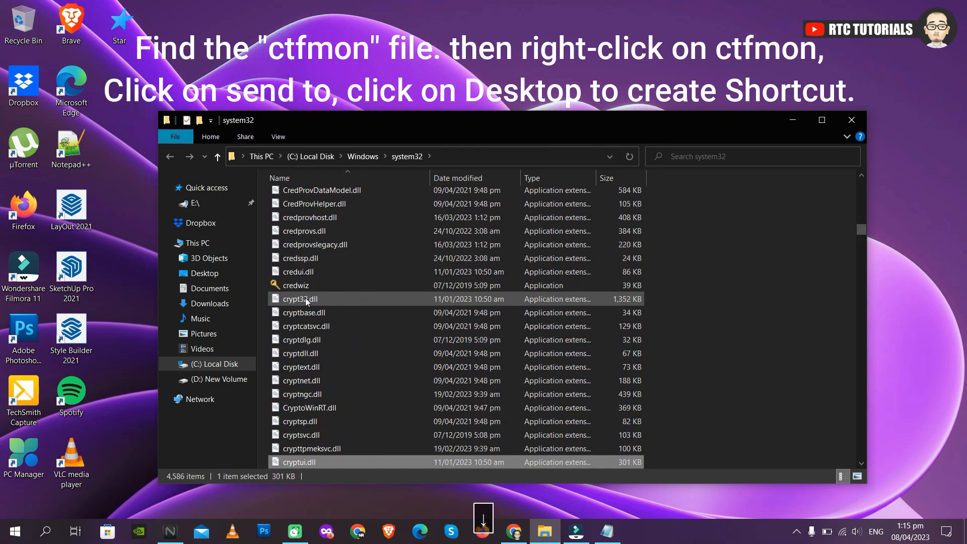
scroll(down, 3)
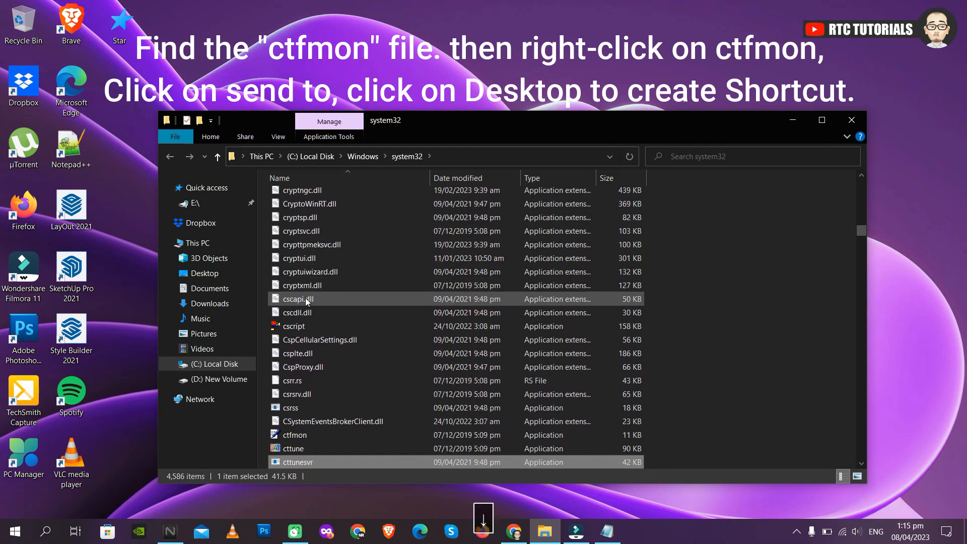
click(294, 435)
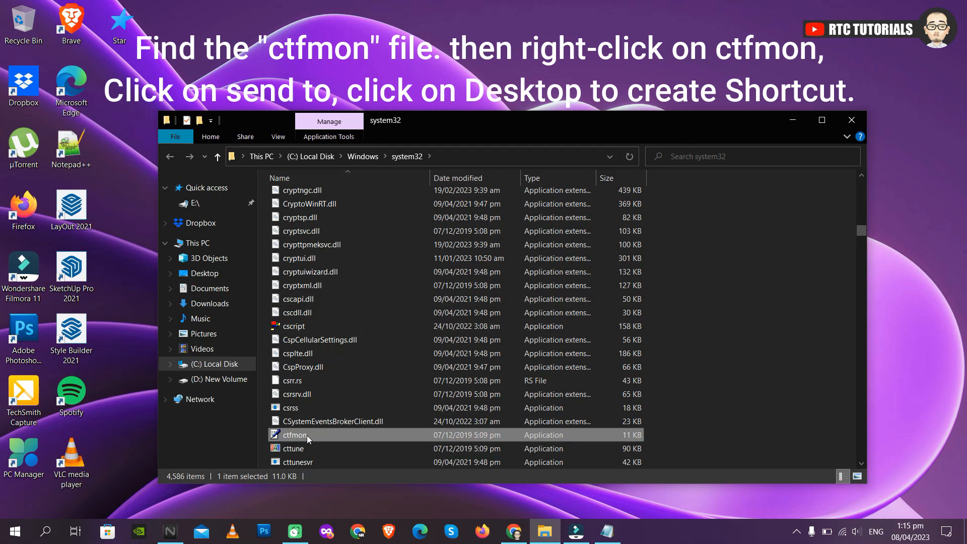
- Send ctfmon to Desktop (create shortcut) from its right-click menu
right_click(294, 435)
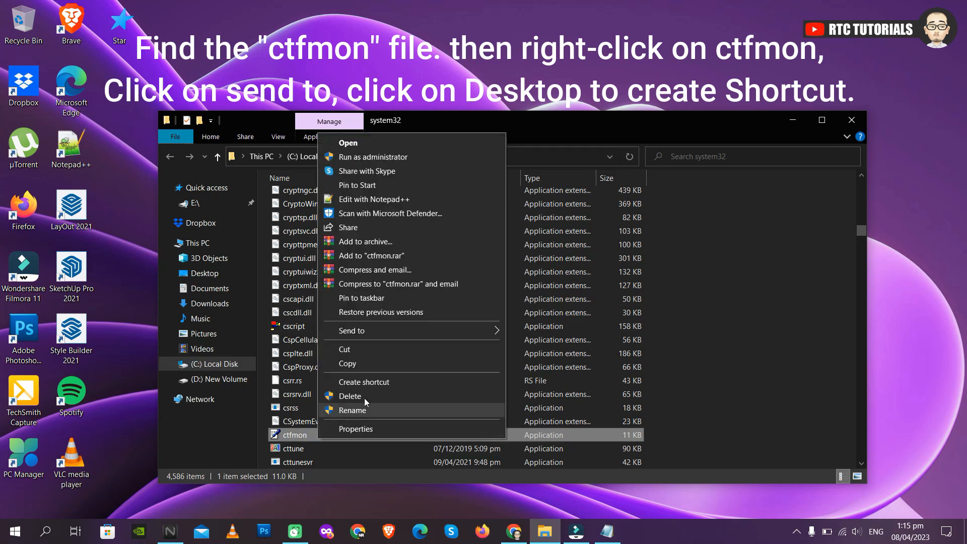
click(351, 330)
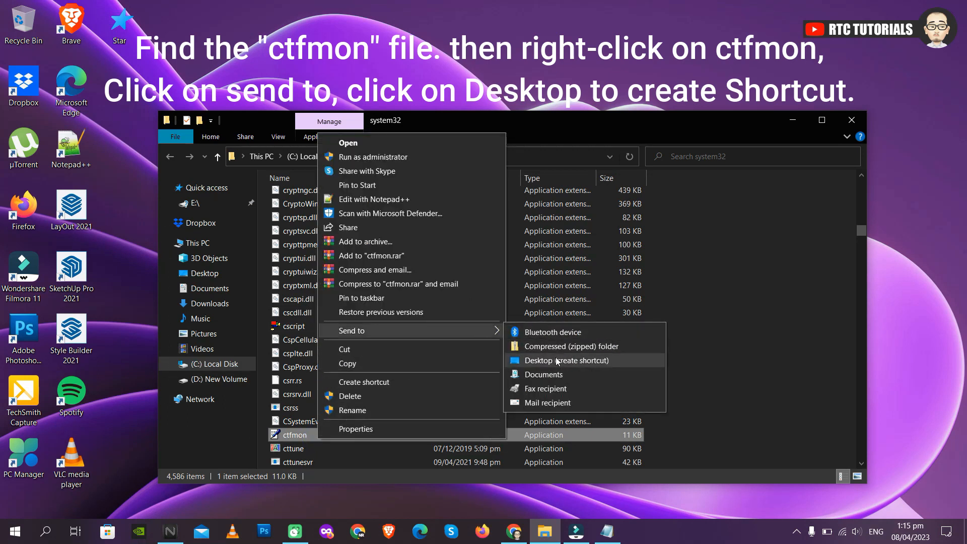
click(565, 360)
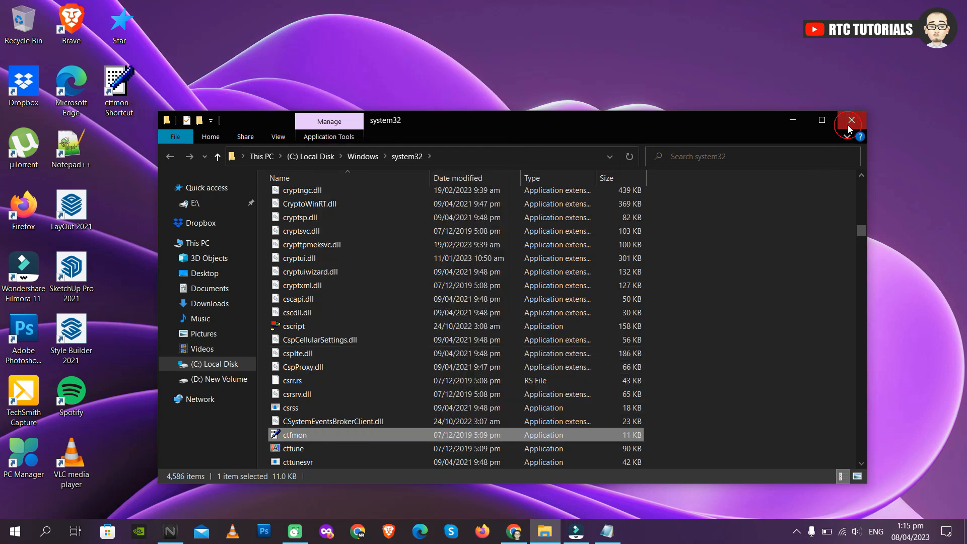
- Run 'shell:common startup' to open the empty all-users Startup folder
click(851, 120)
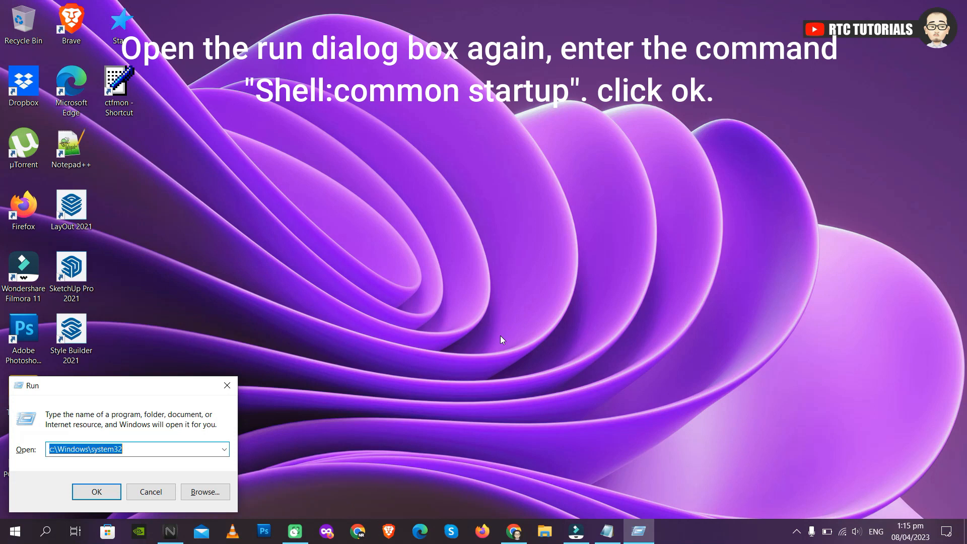
text(Shell:common st)
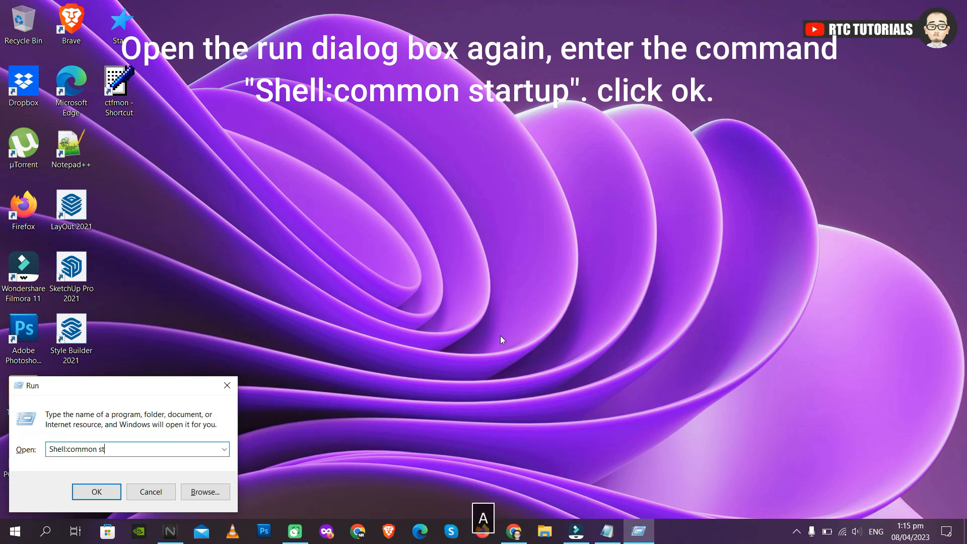
text(artup)
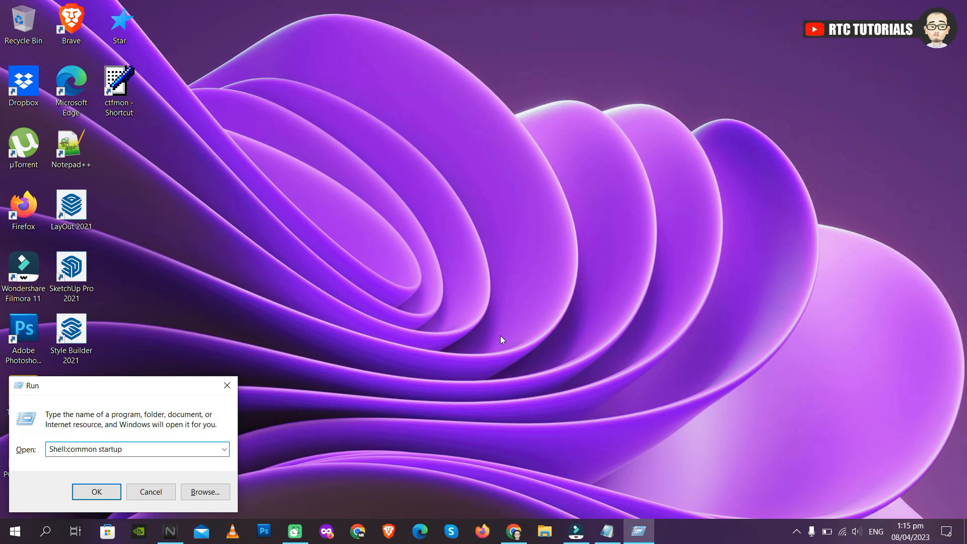
click(96, 491)
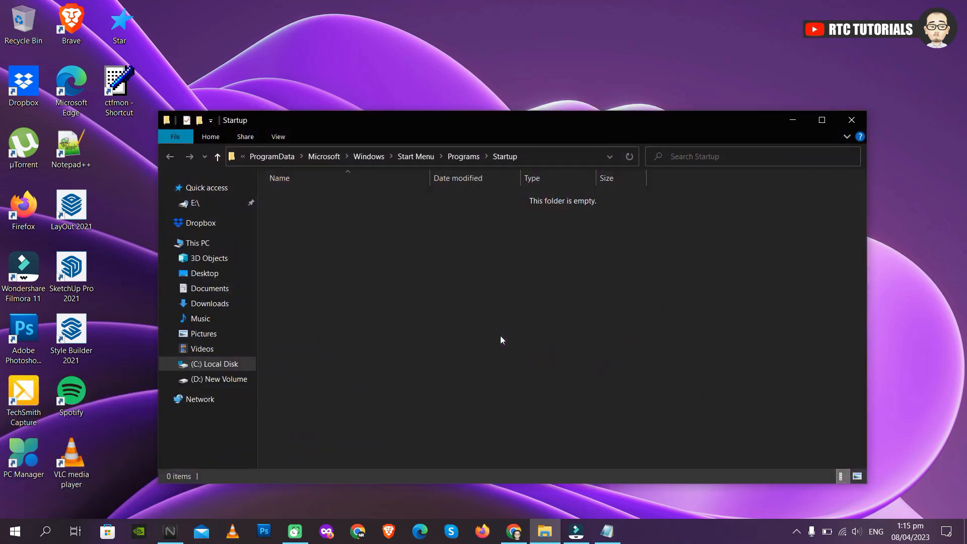
mouse_move(476, 283)
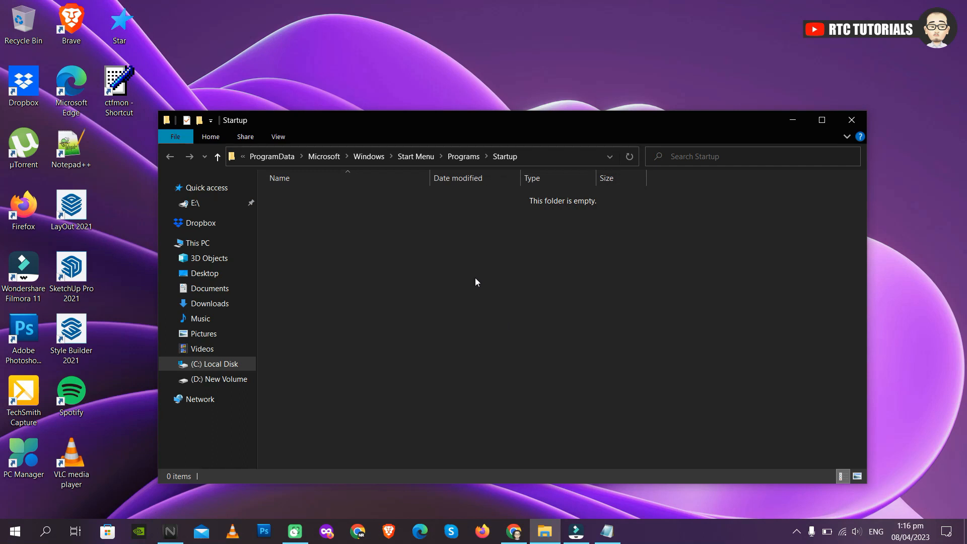
- Paste the ctfmon shortcut into Startup, approve administrator access, and close the window
click(118, 86)
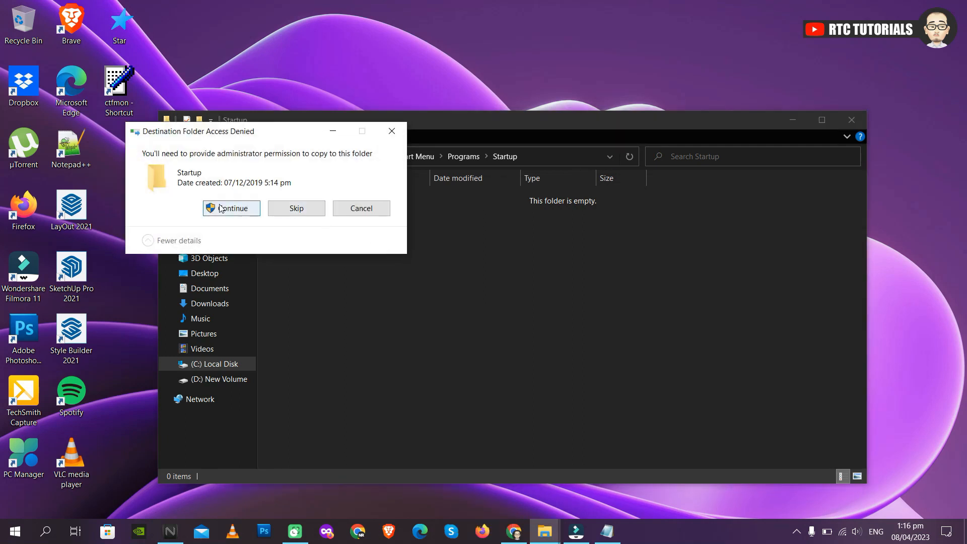
click(232, 208)
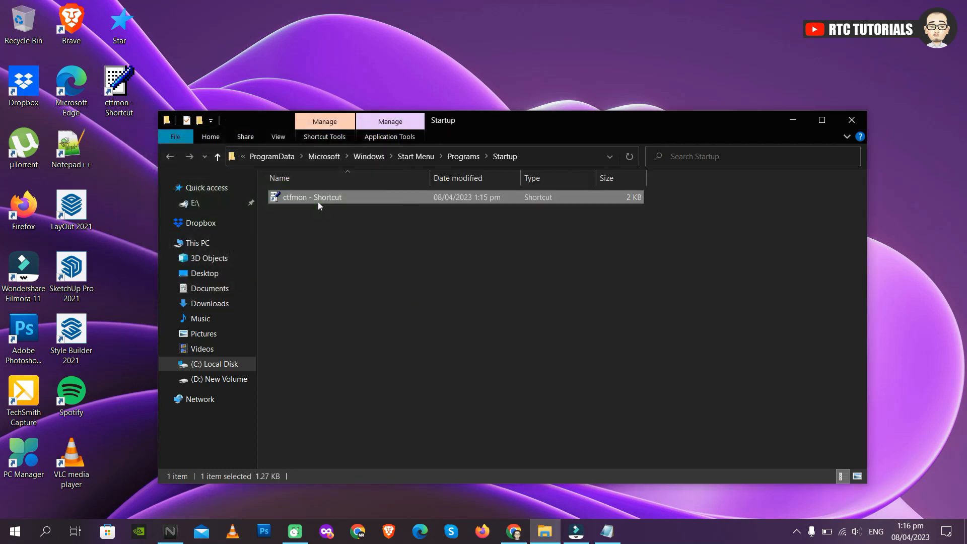
click(851, 120)
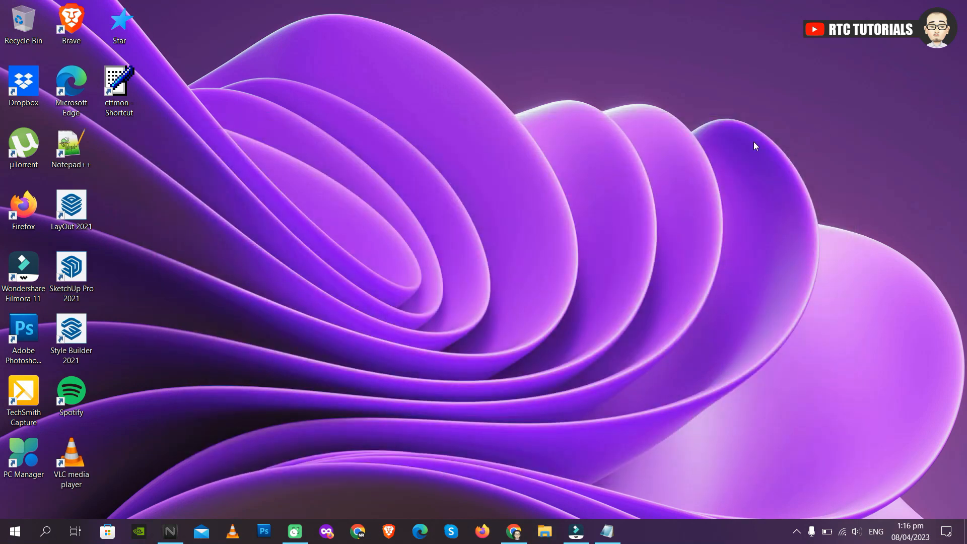
- Restart the computer from the Start menu's power options
click(14, 530)
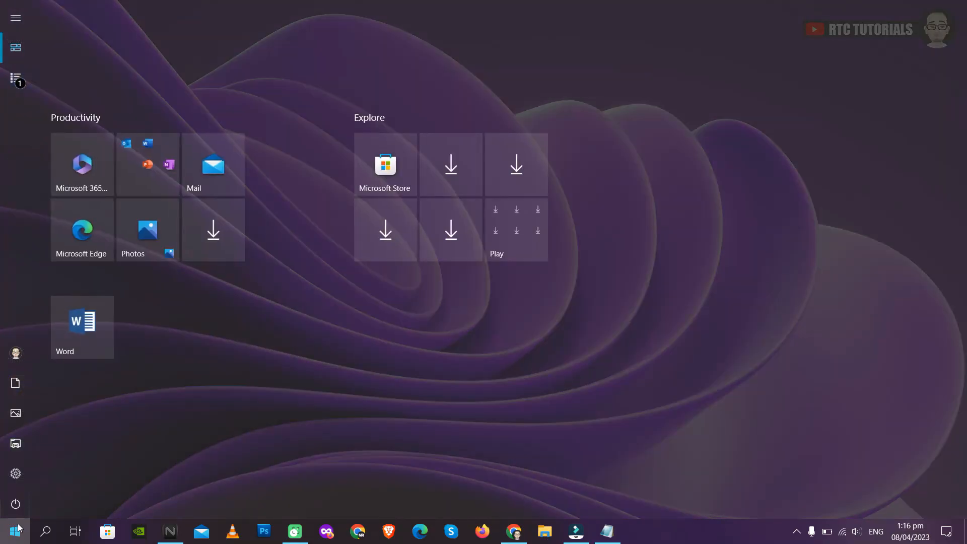
click(16, 504)
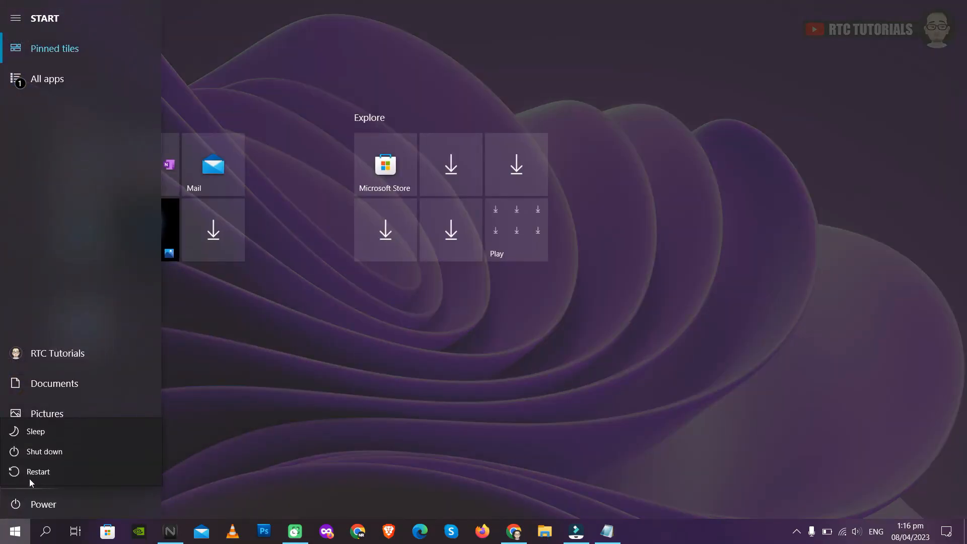
mouse_move(39, 471)
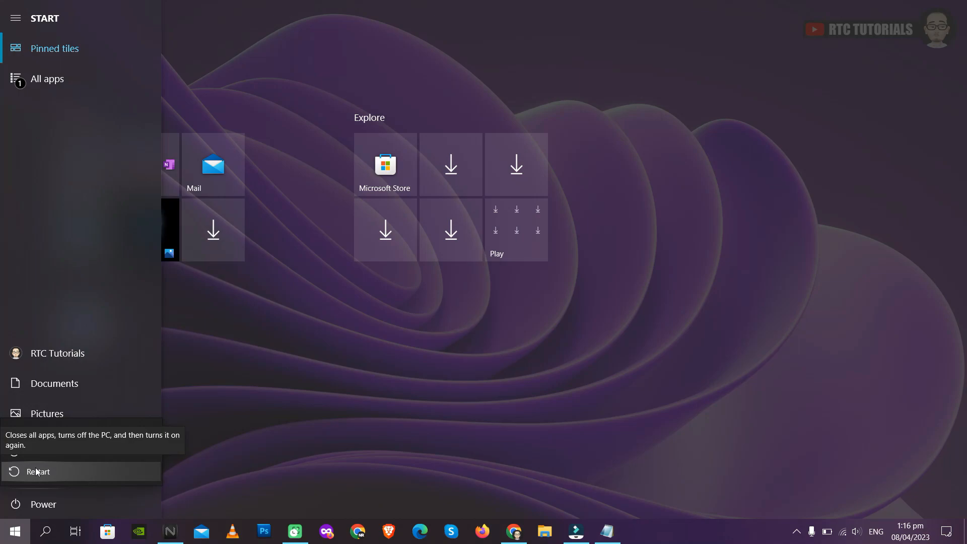
click(38, 471)
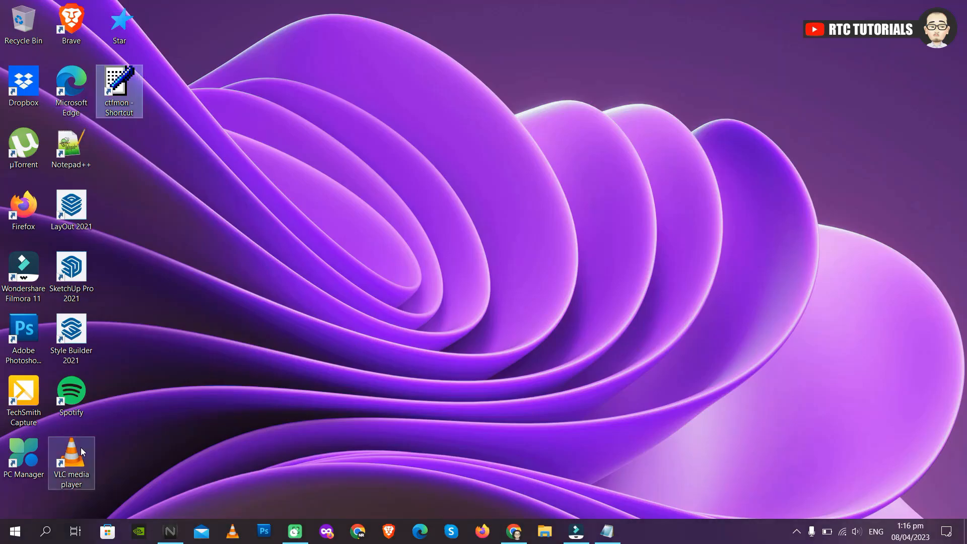
click(45, 531)
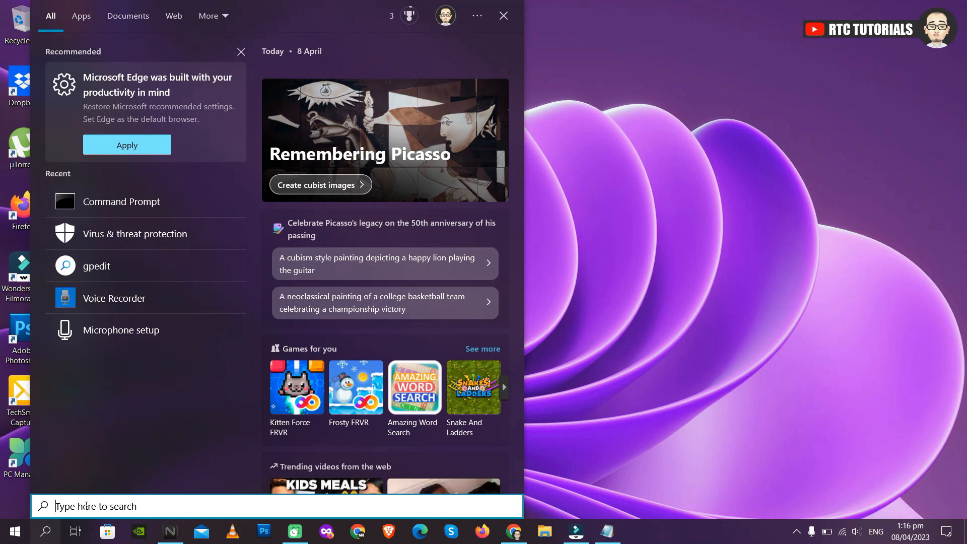
text(gfhfhf)
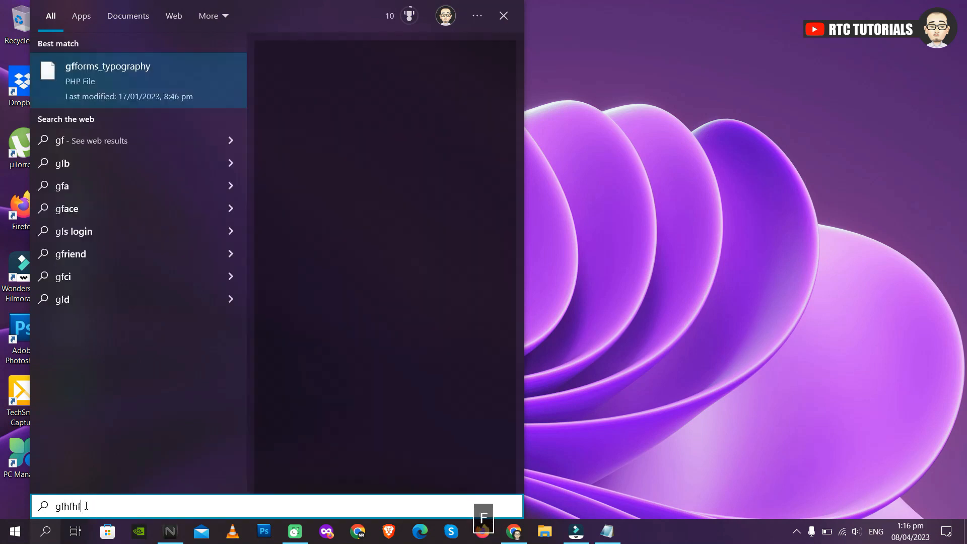
text(hfdkdsksjds)
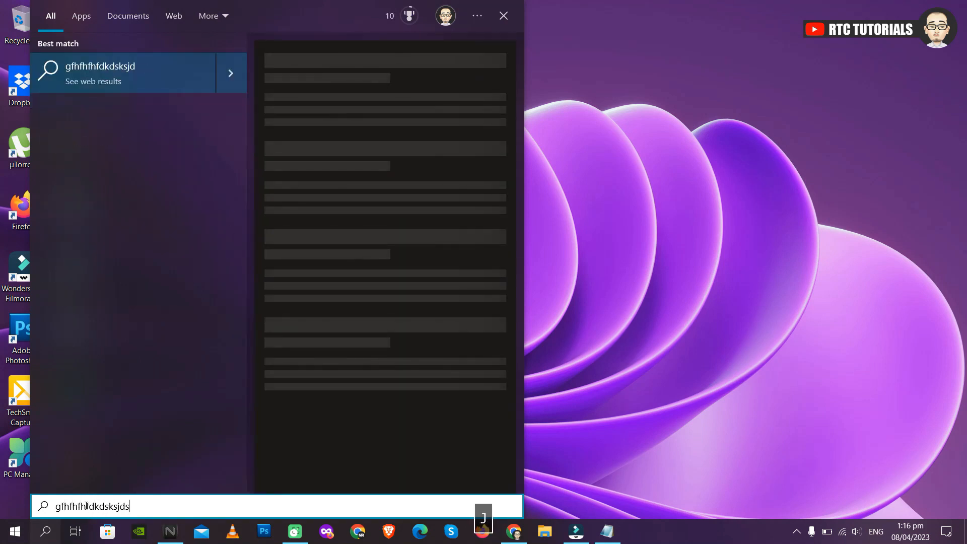
key(Backspace)
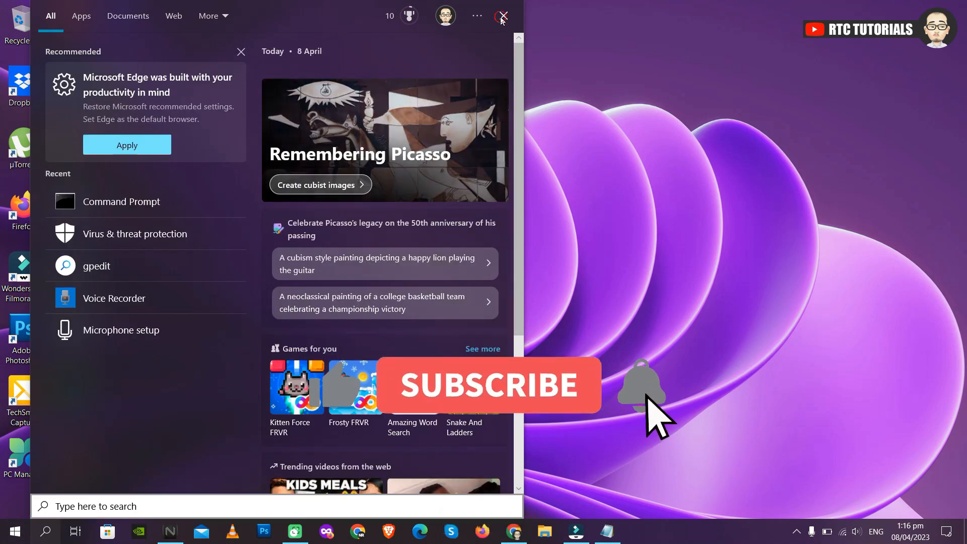
click(503, 16)
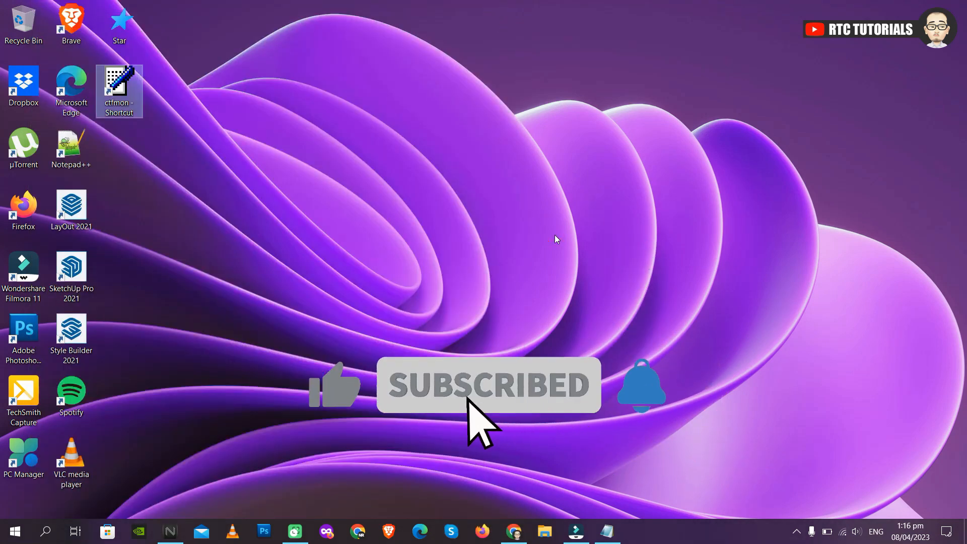